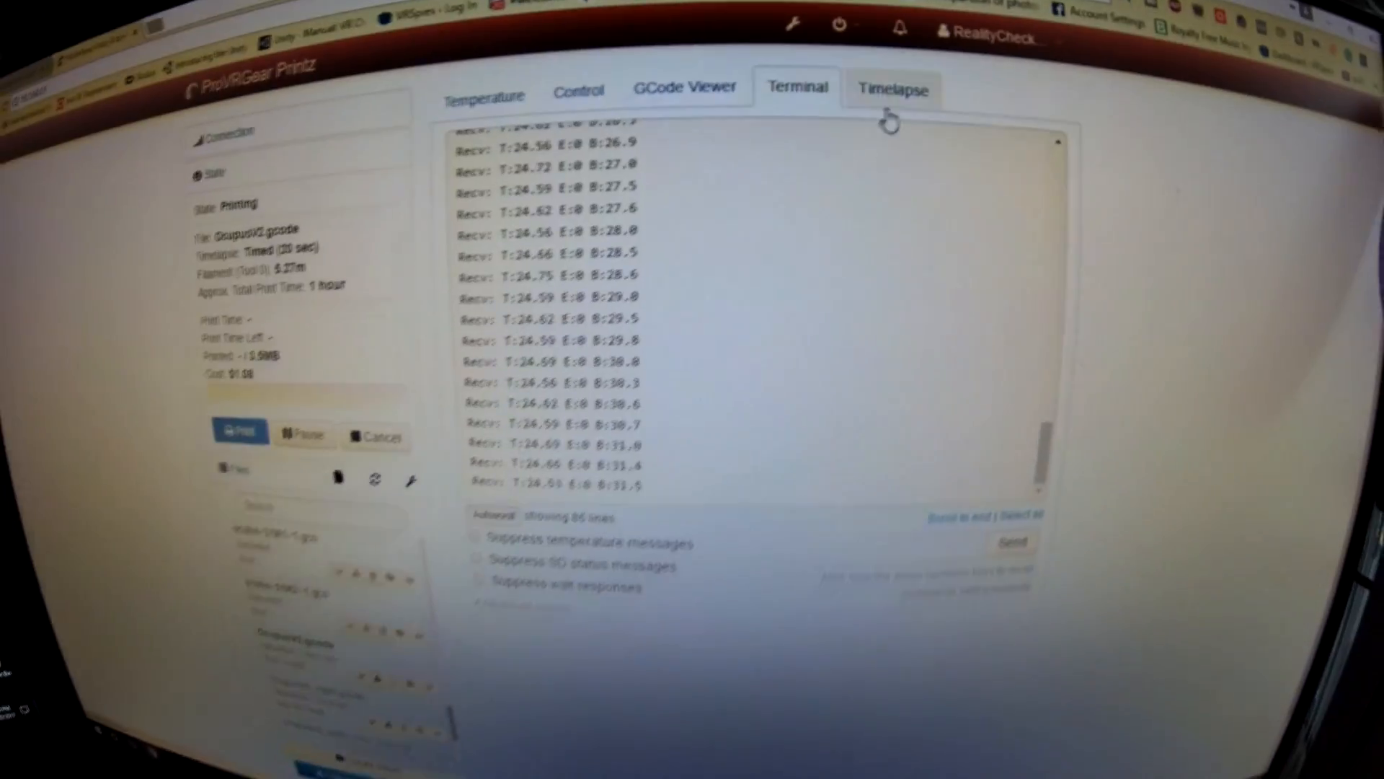
# Play back the timelapse of the orange octopus model printing on the bed
pyautogui.click(893, 88)
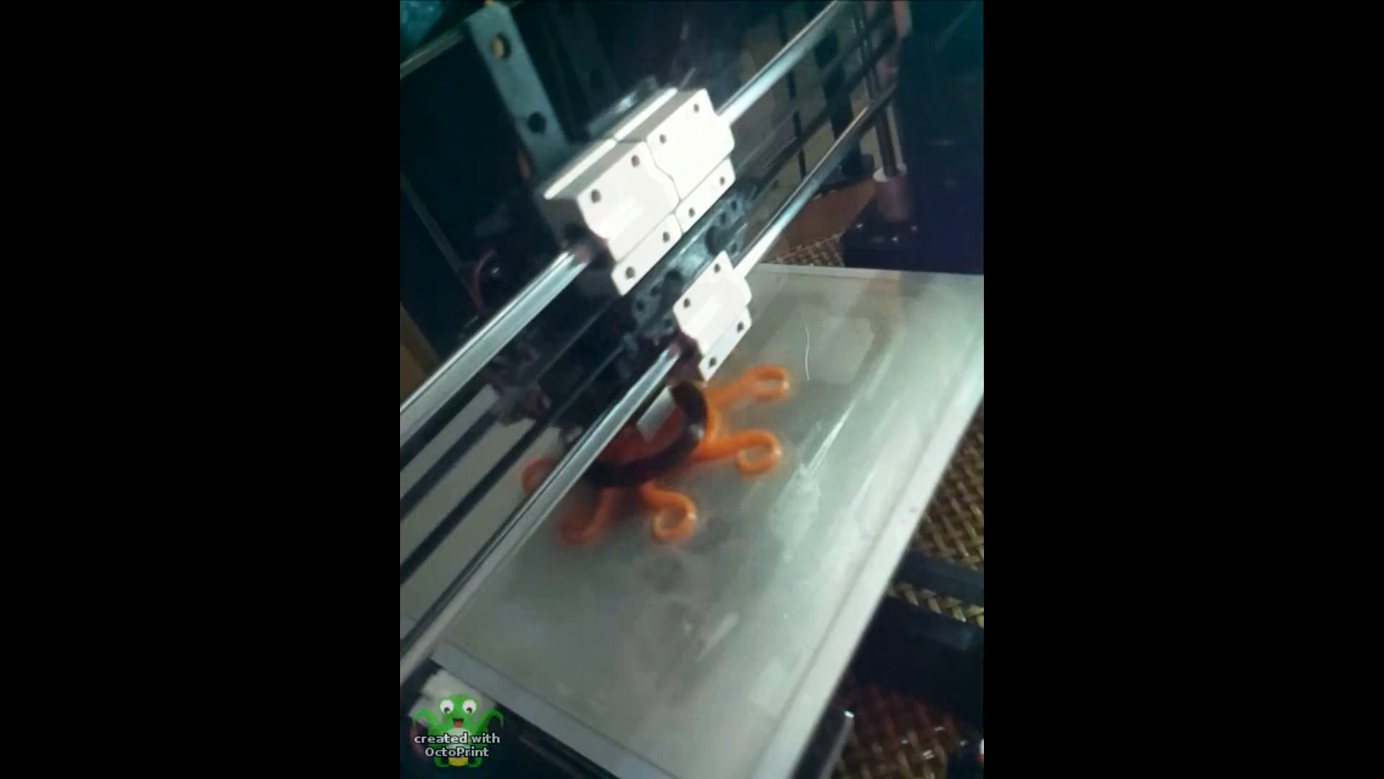